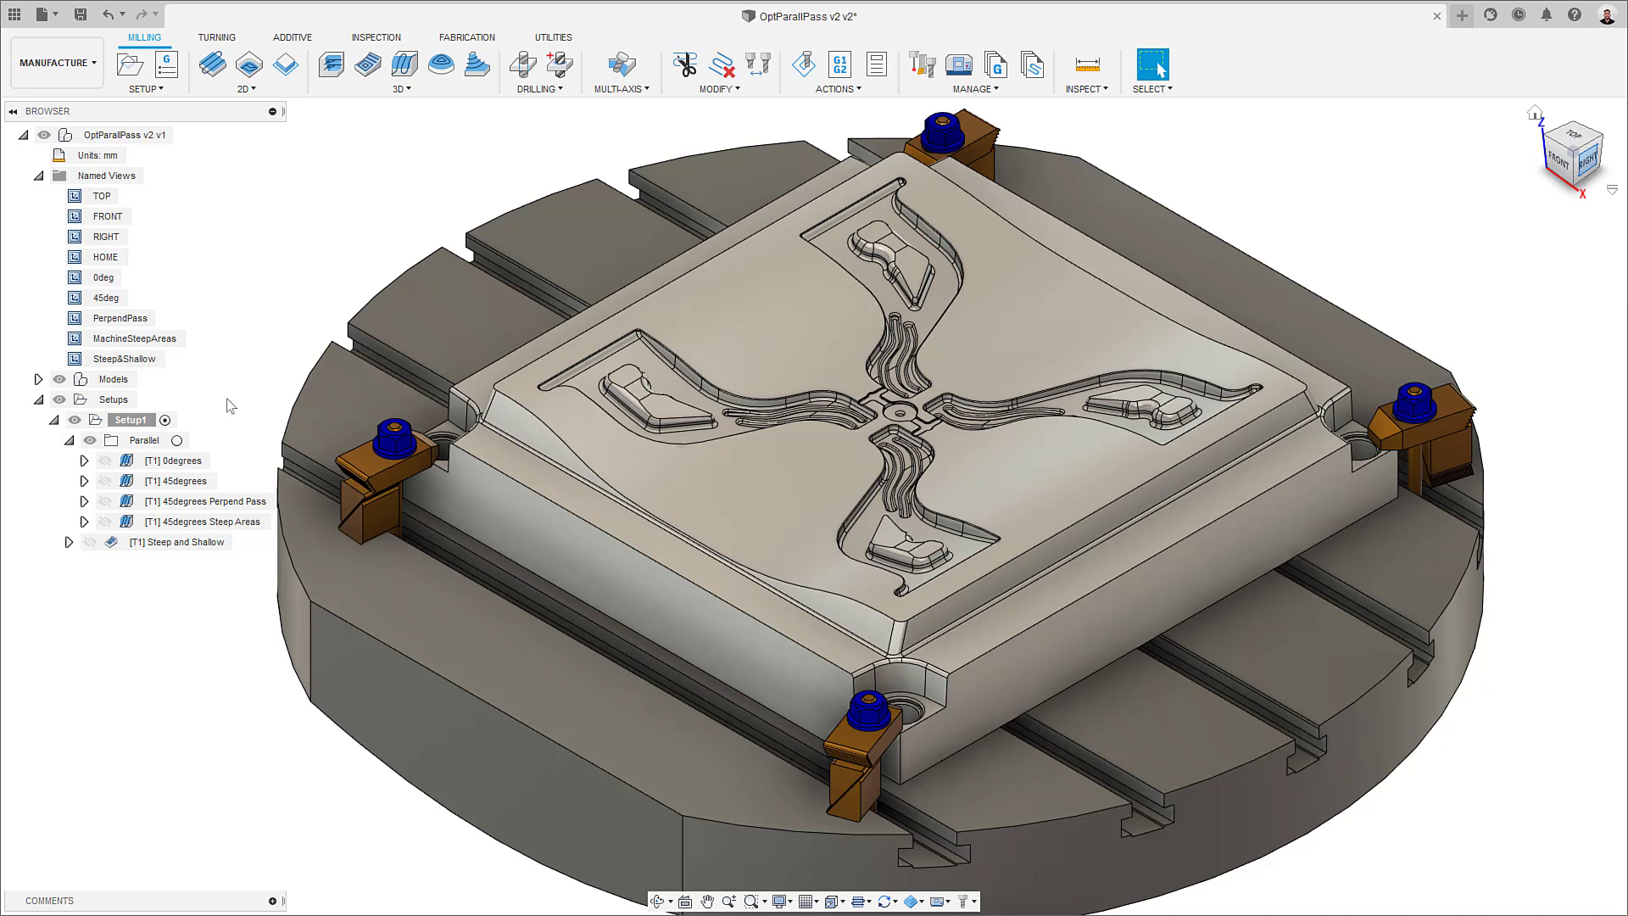
Review the 0degrees parallel operation and its toolpath, then bring up the 45degrees operation's Passes settings.
left_click(142, 439)
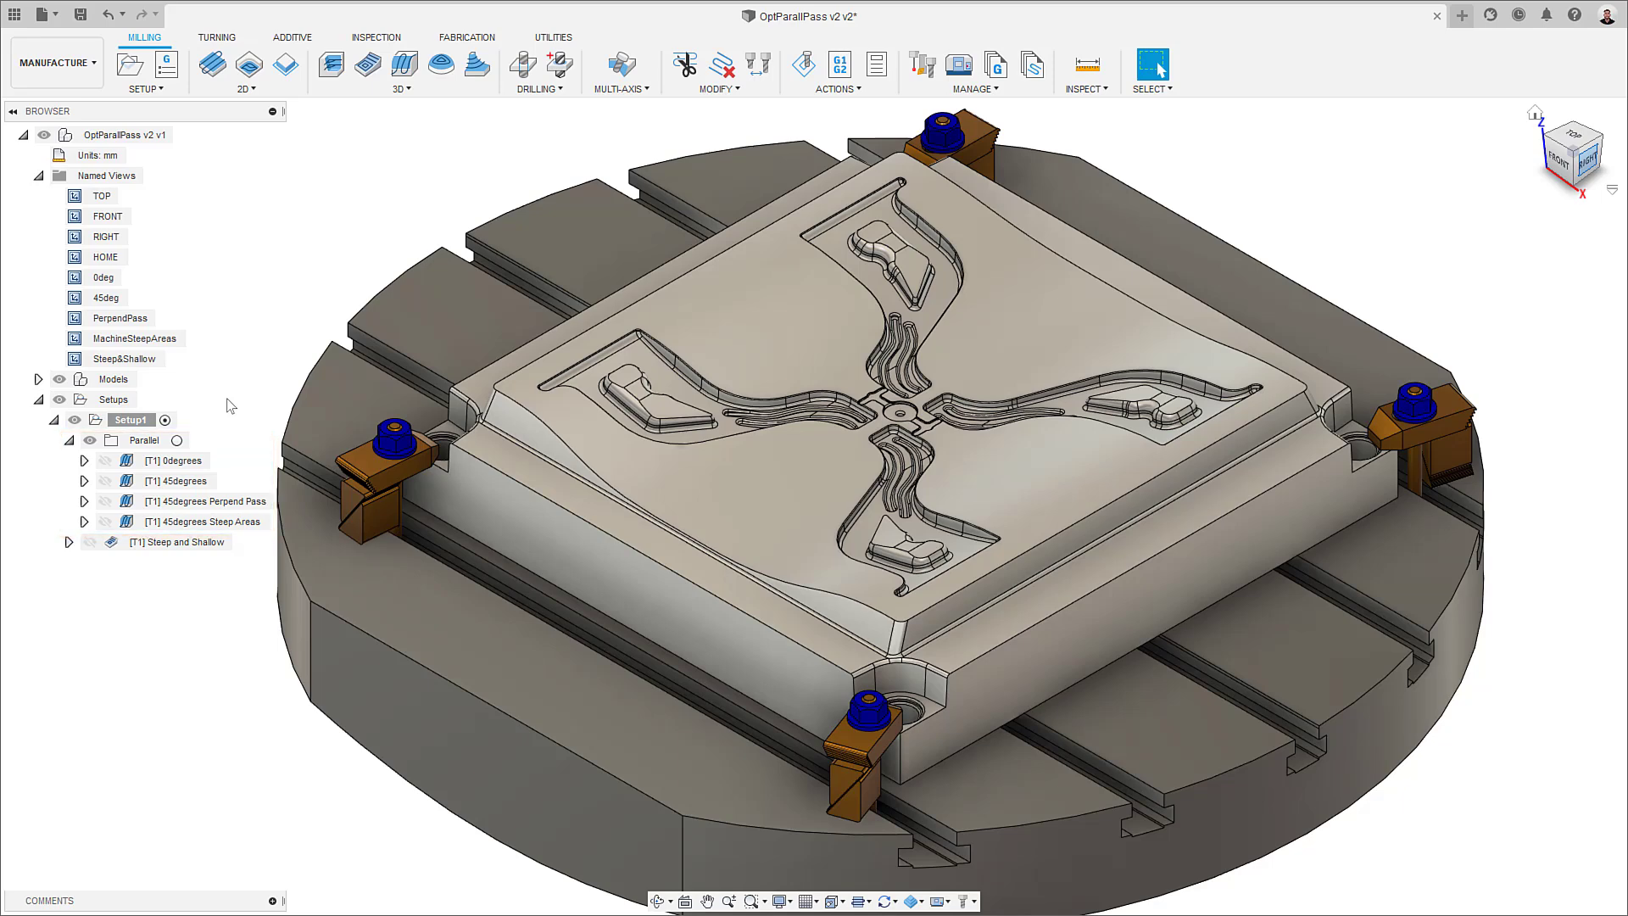
double_click(175, 460)
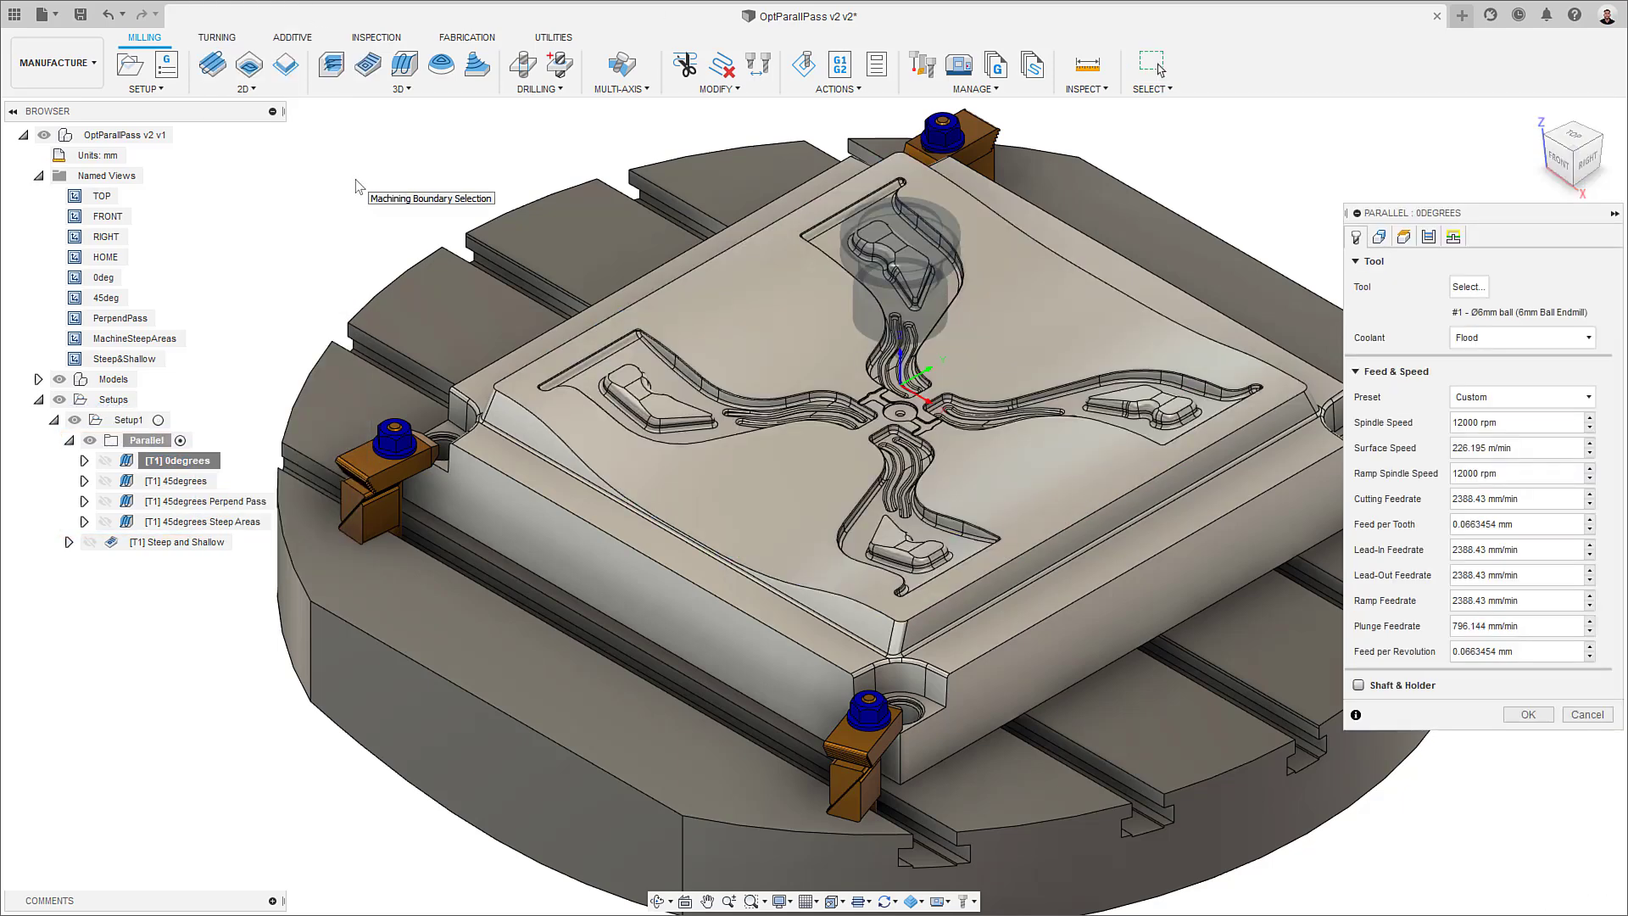
left_click(1402, 235)
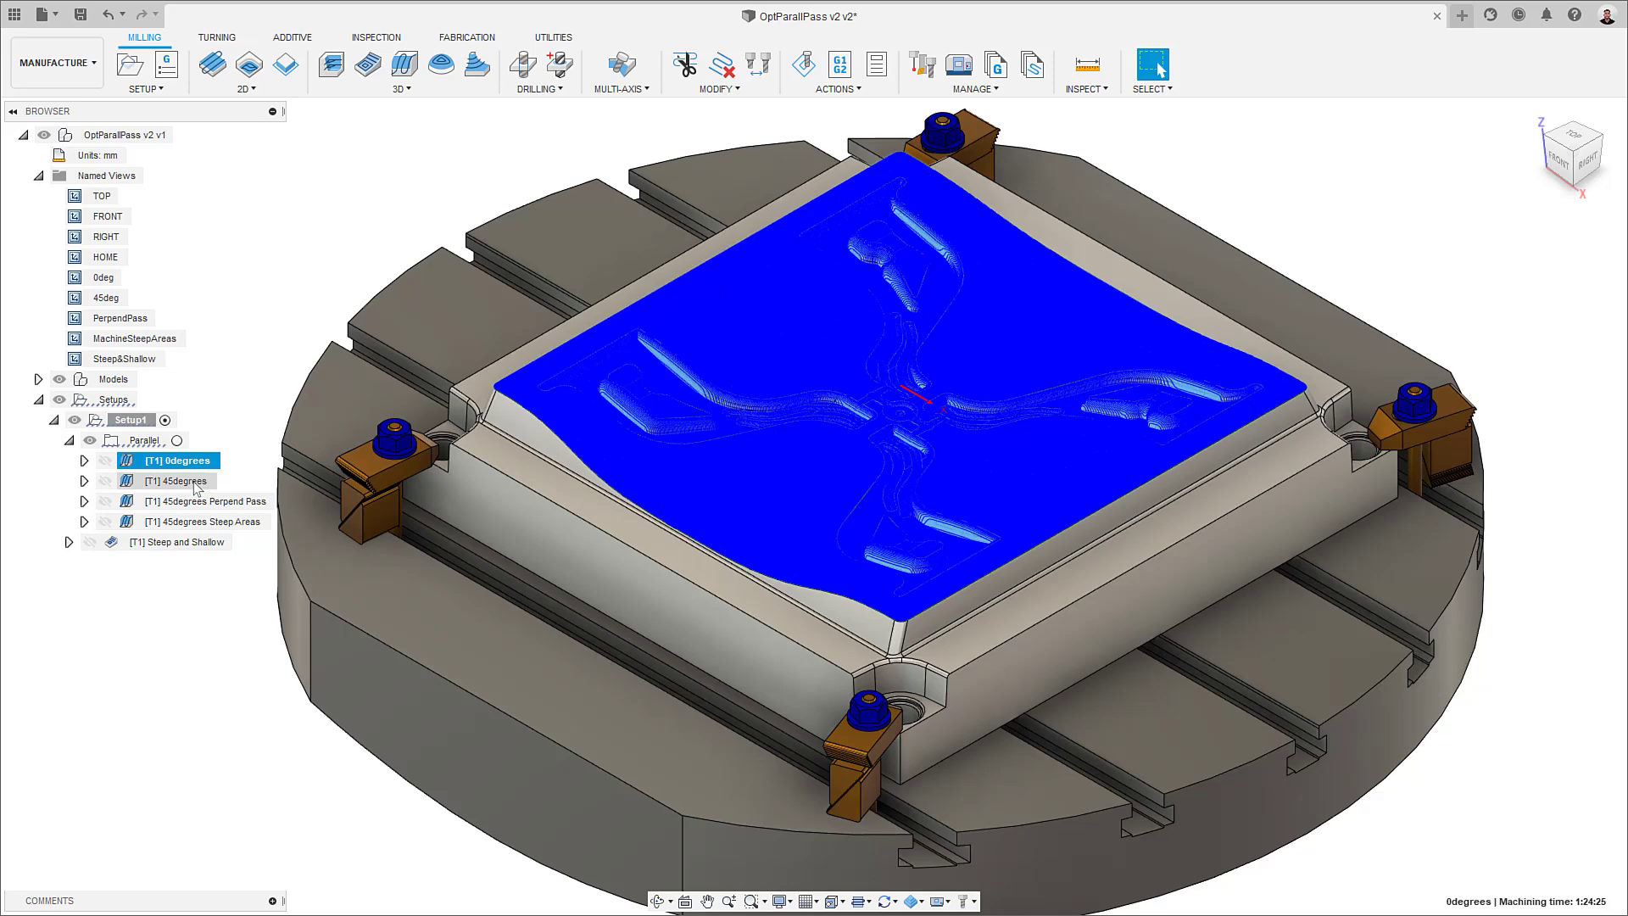
double_click(182, 480)
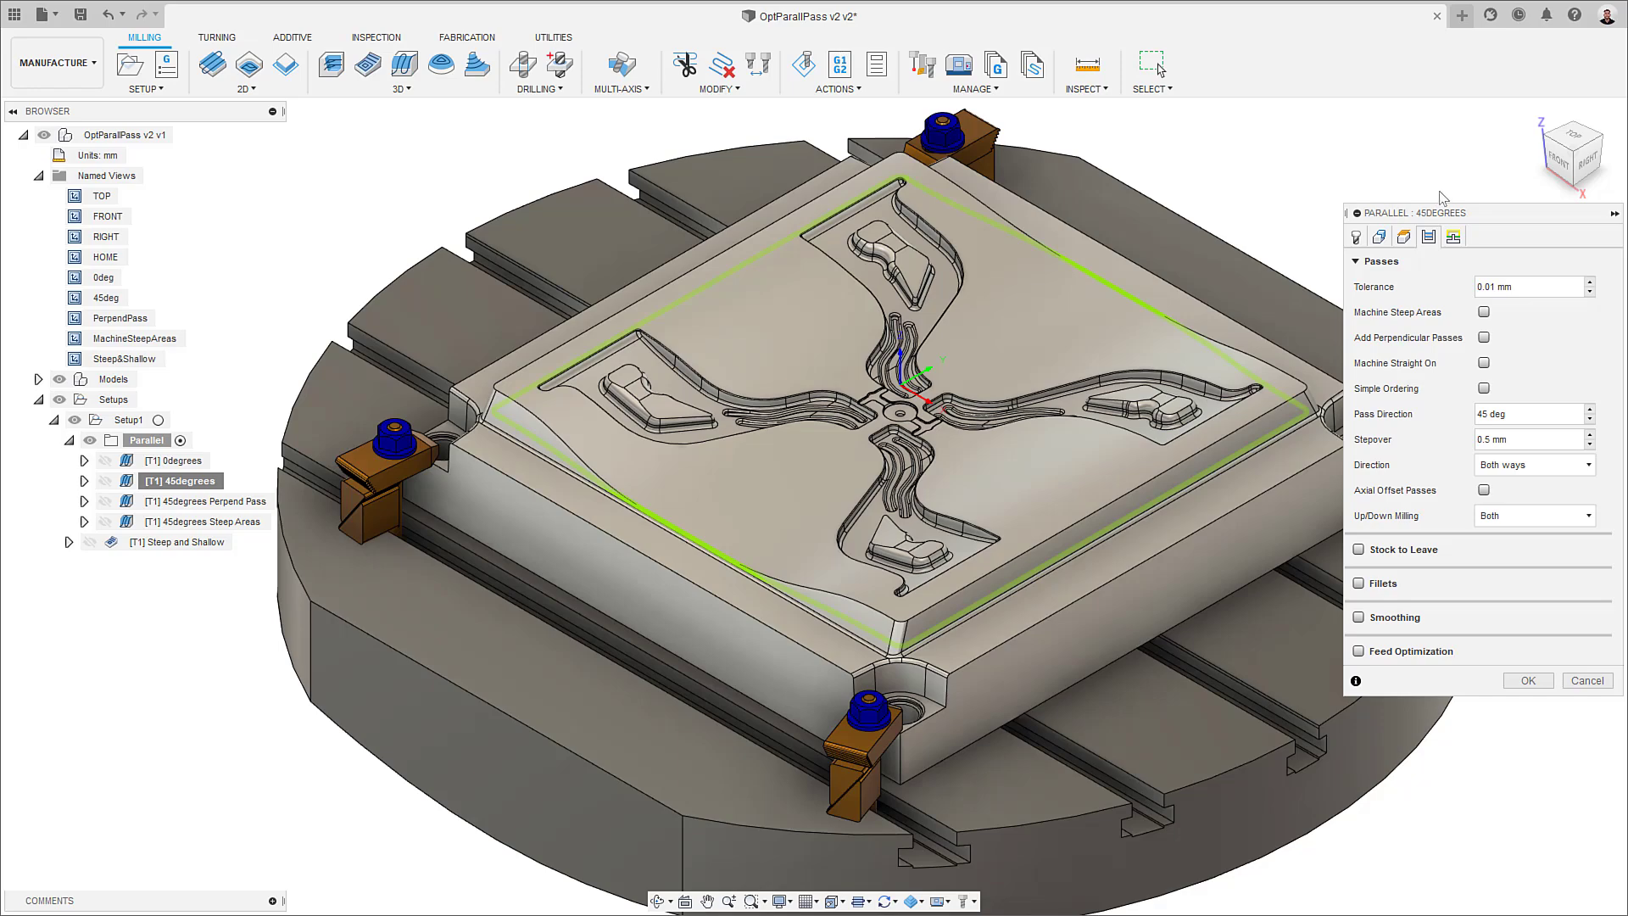
Show the 45degrees toolpath, then edit the 45degrees Perpend Pass operation to review its perpendicular passes.
left_click(1526, 680)
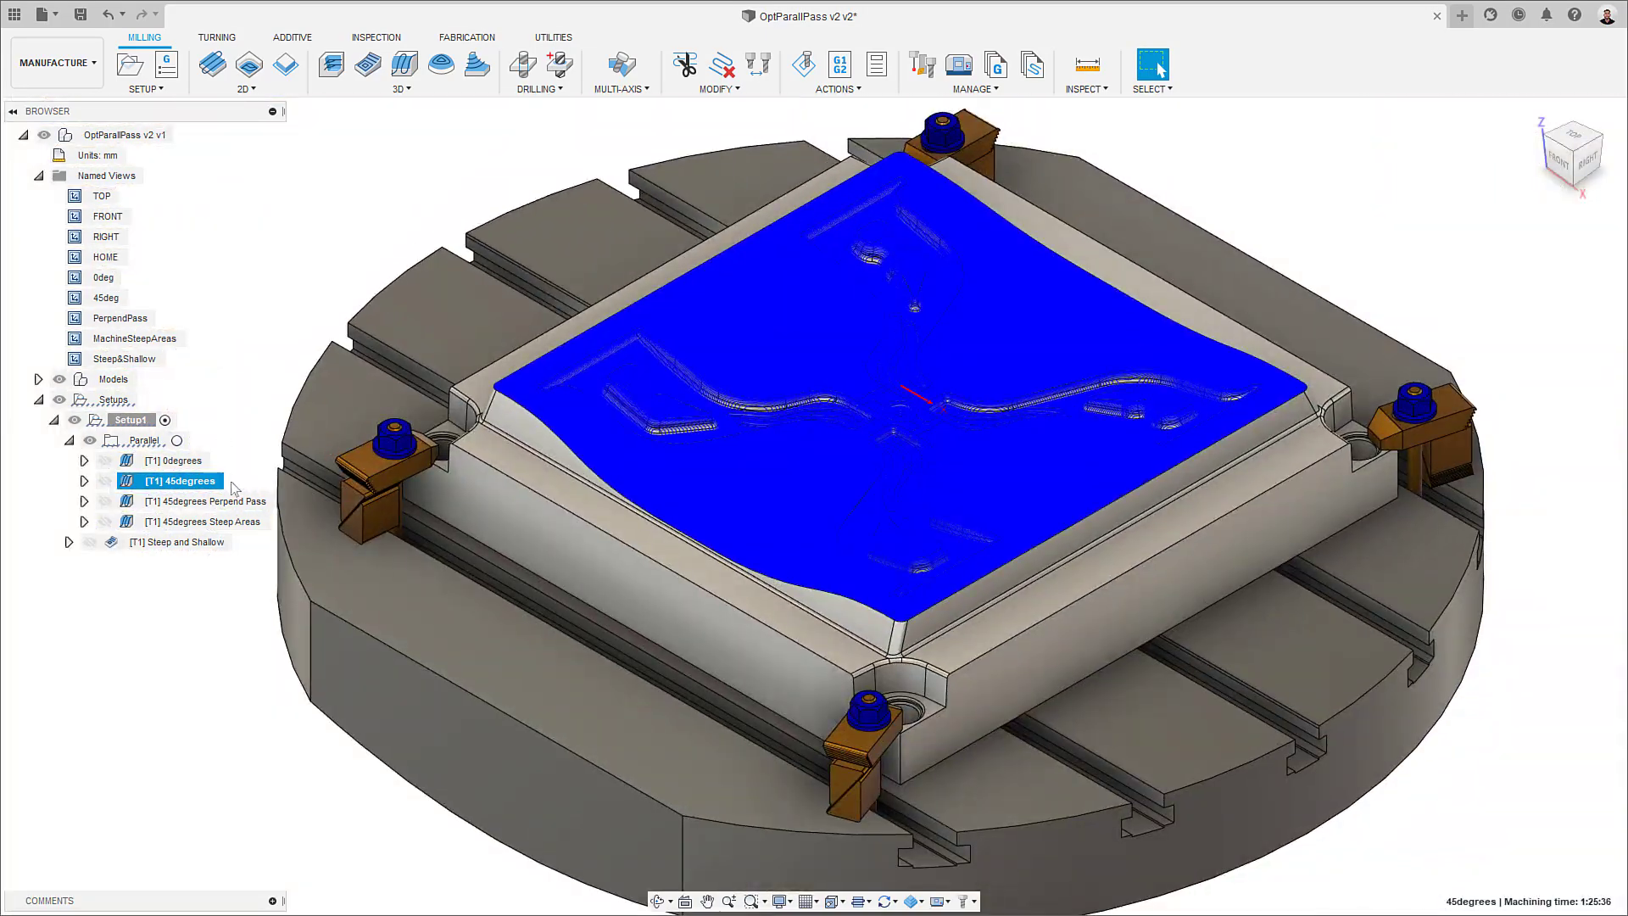
right_click(205, 500)
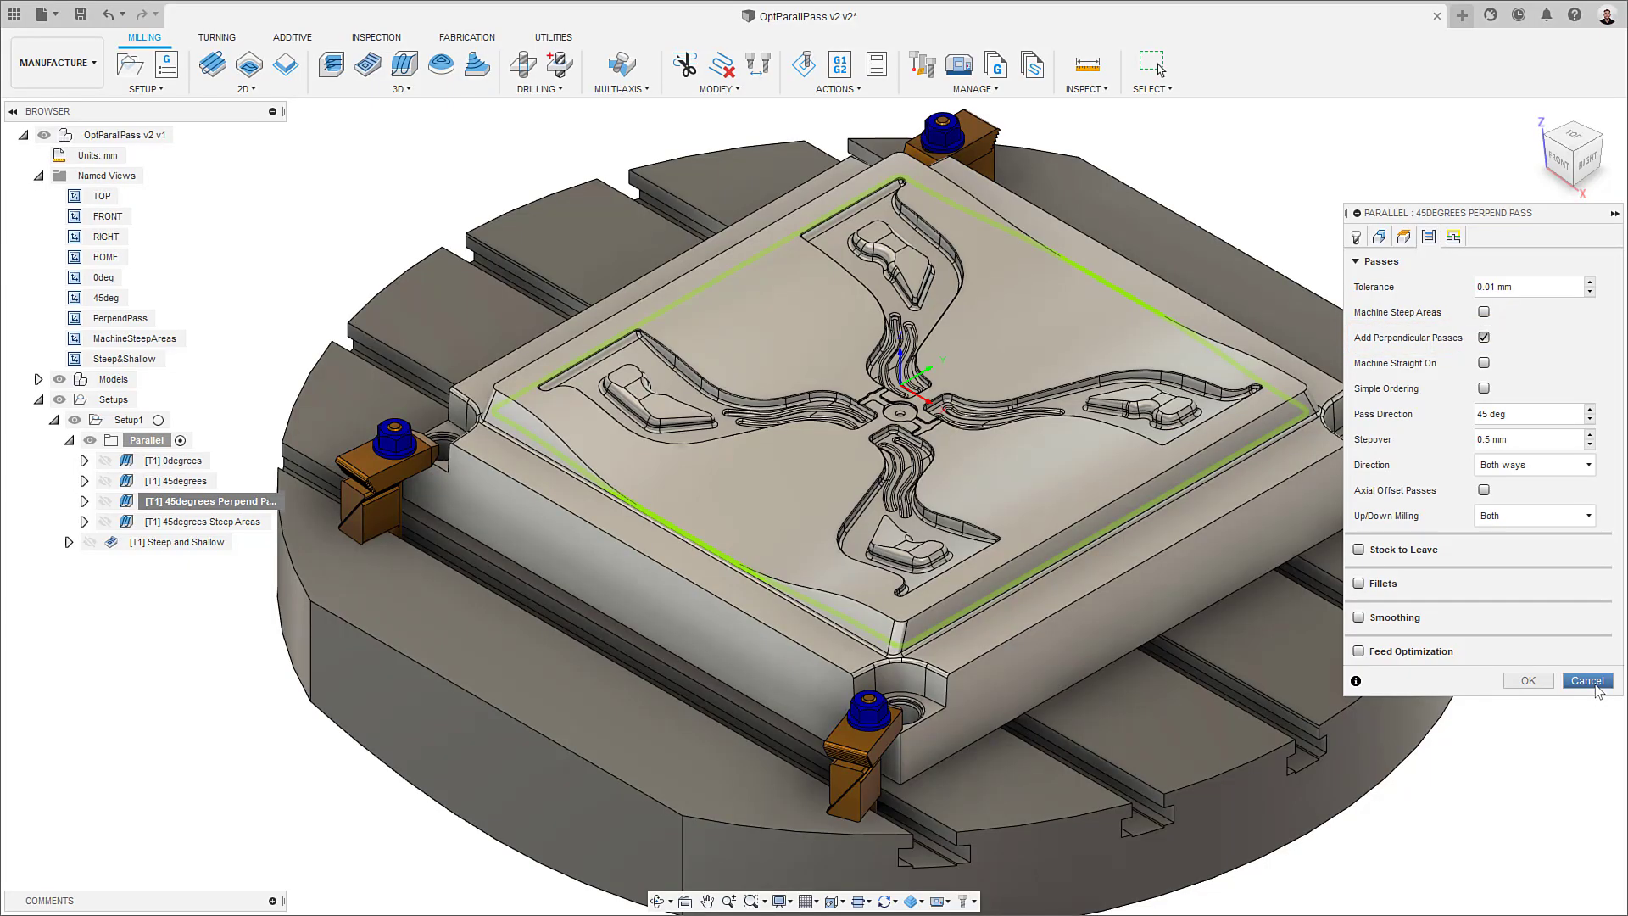
Cancel the Perpend Pass settings to display its toolpath with about 2:51 machining time.
left_click(1585, 679)
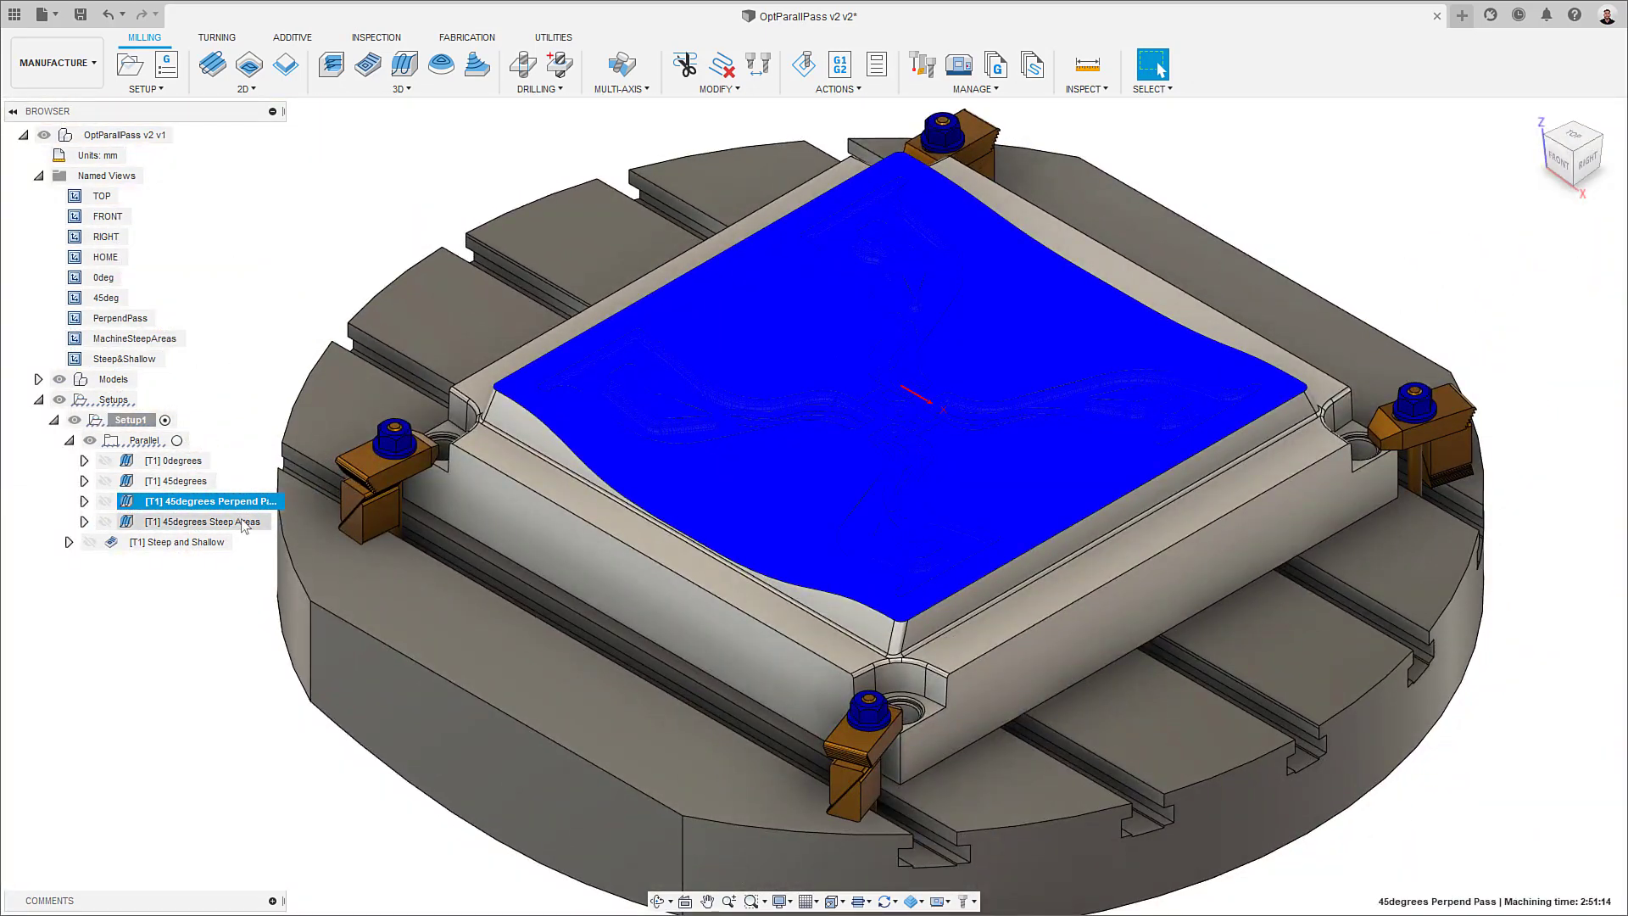
Review the 45degrees Steep Areas pass settings and display its roughly 7-hour toolpath.
right_click(205, 520)
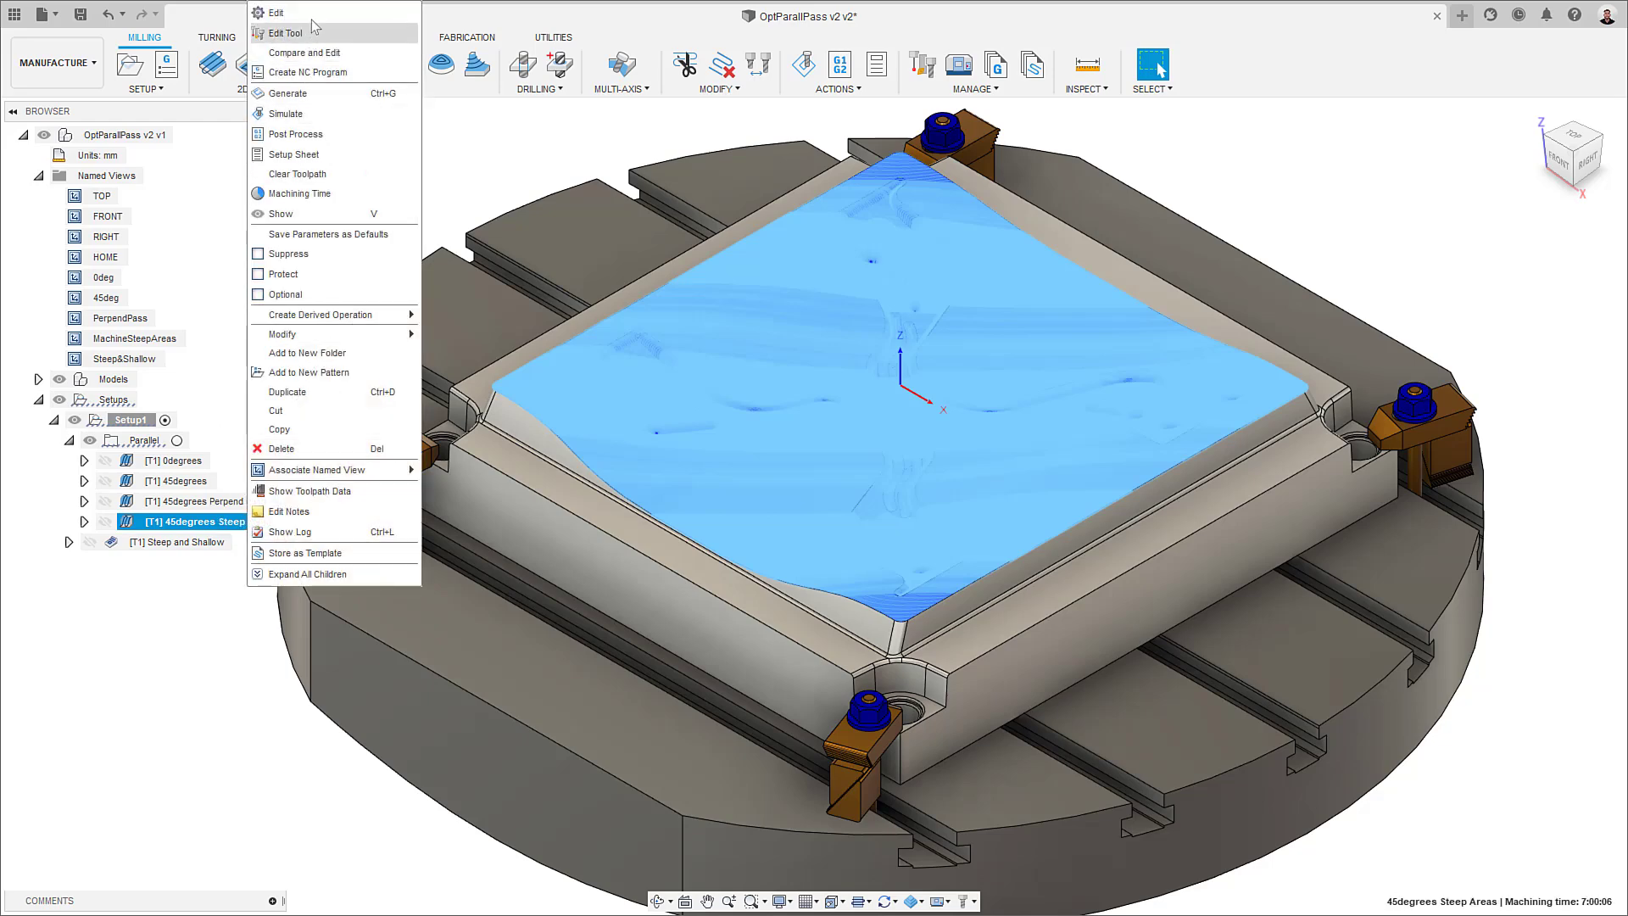
left_click(276, 11)
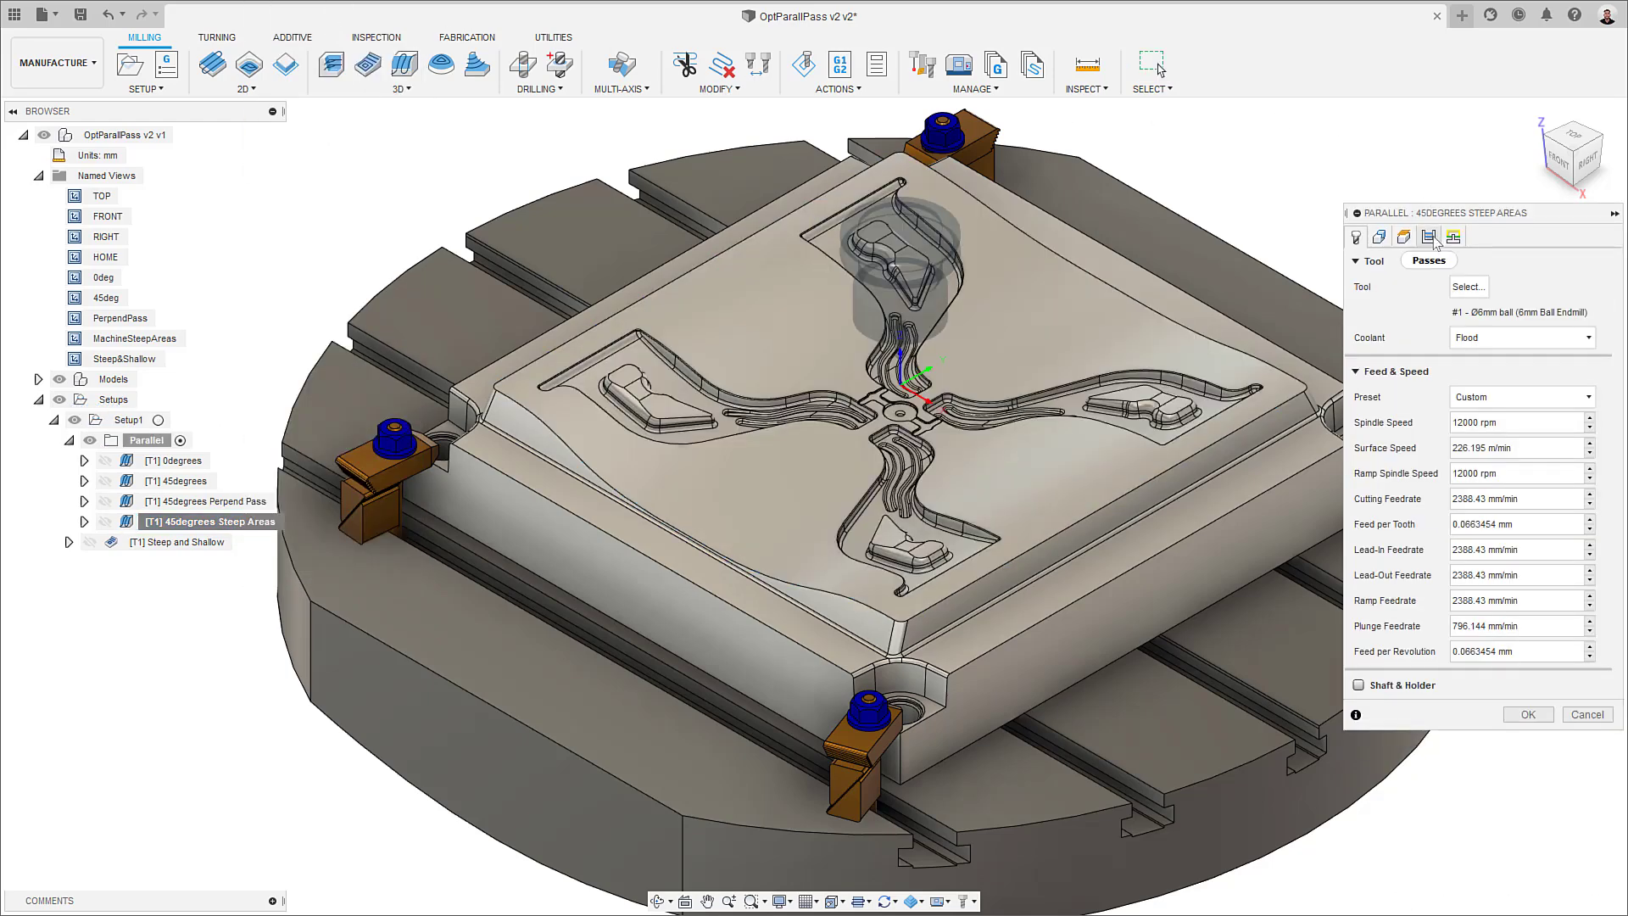
left_click(1453, 236)
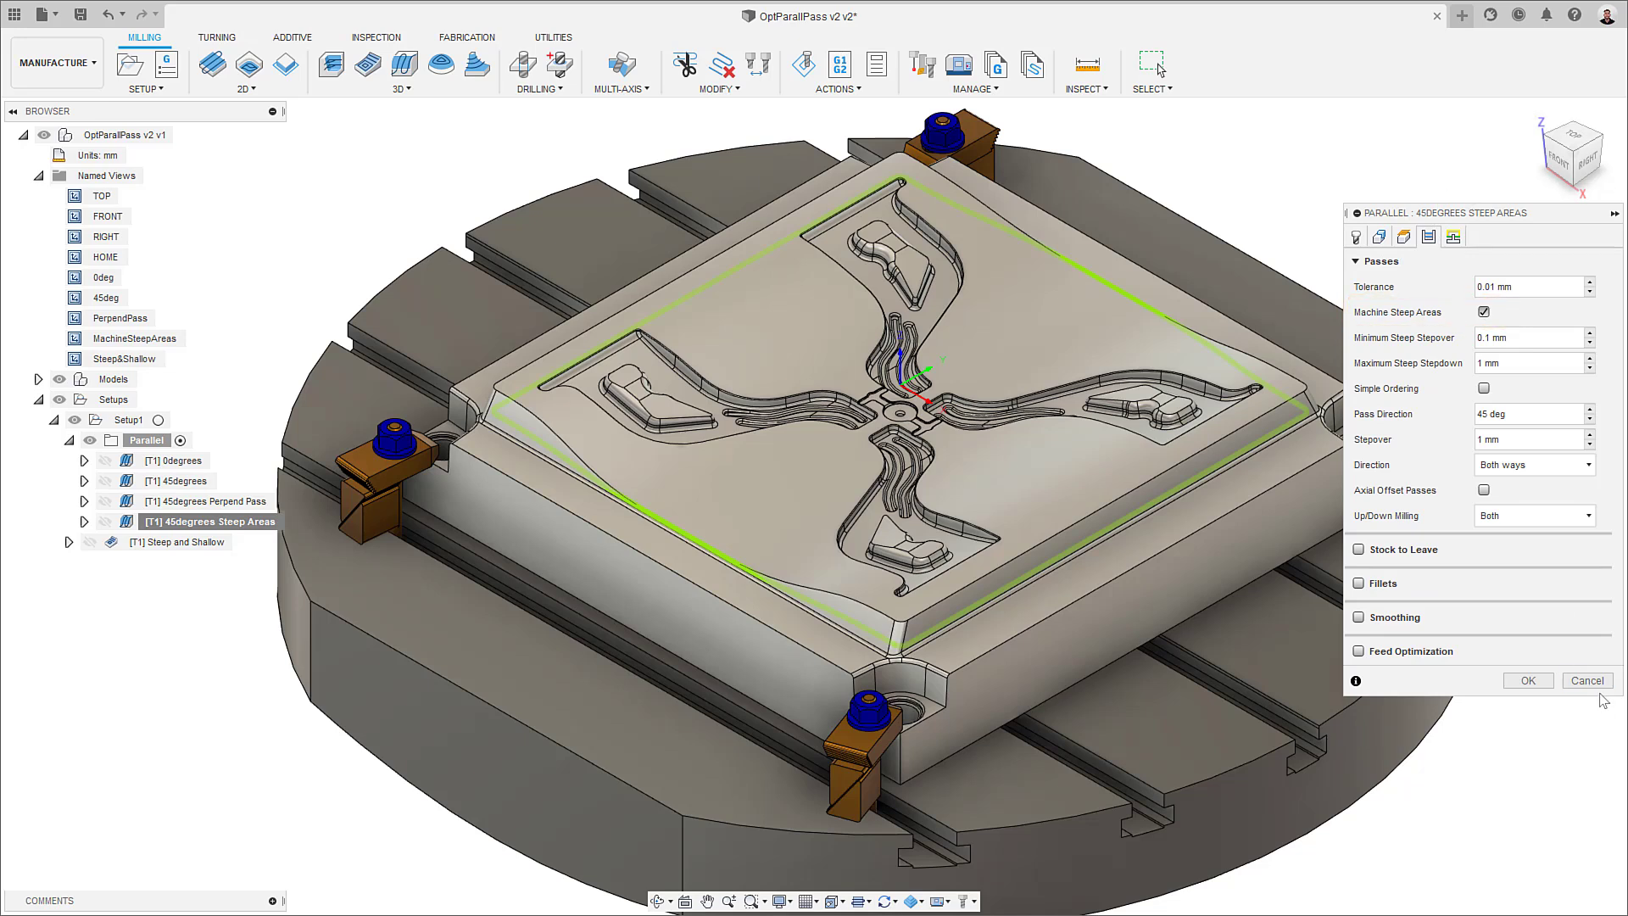
left_click(1526, 680)
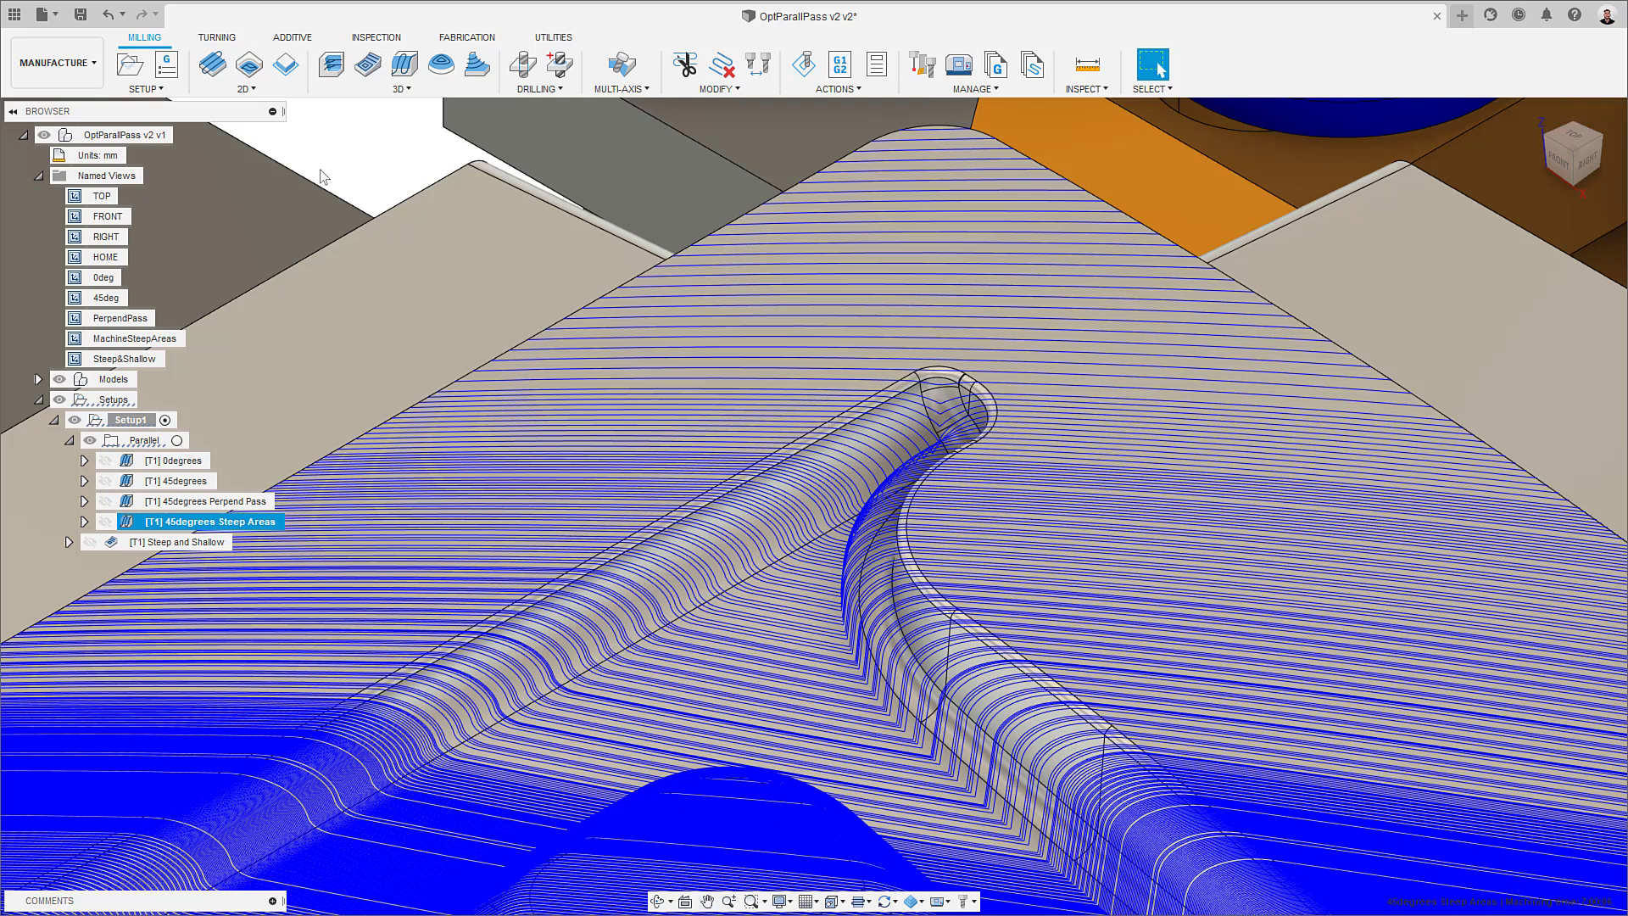
mouse_move(322, 174)
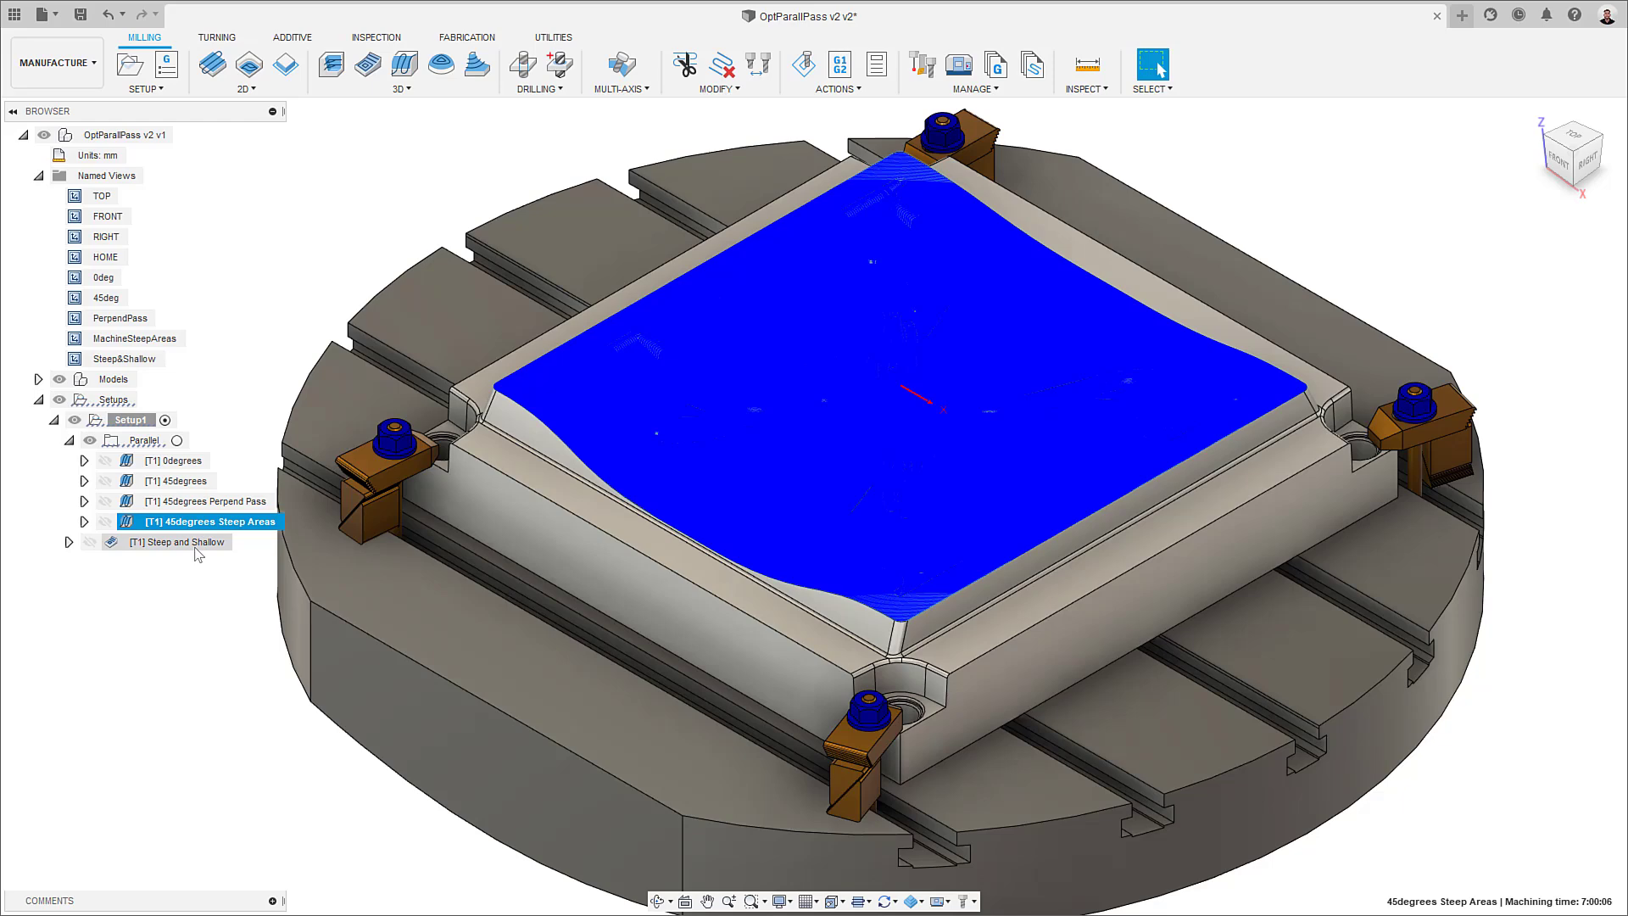
Check the Steep and Shallow operation's Optimized Perpendicular Passes and display its roughly 1:54 toolpath.
right_click(177, 541)
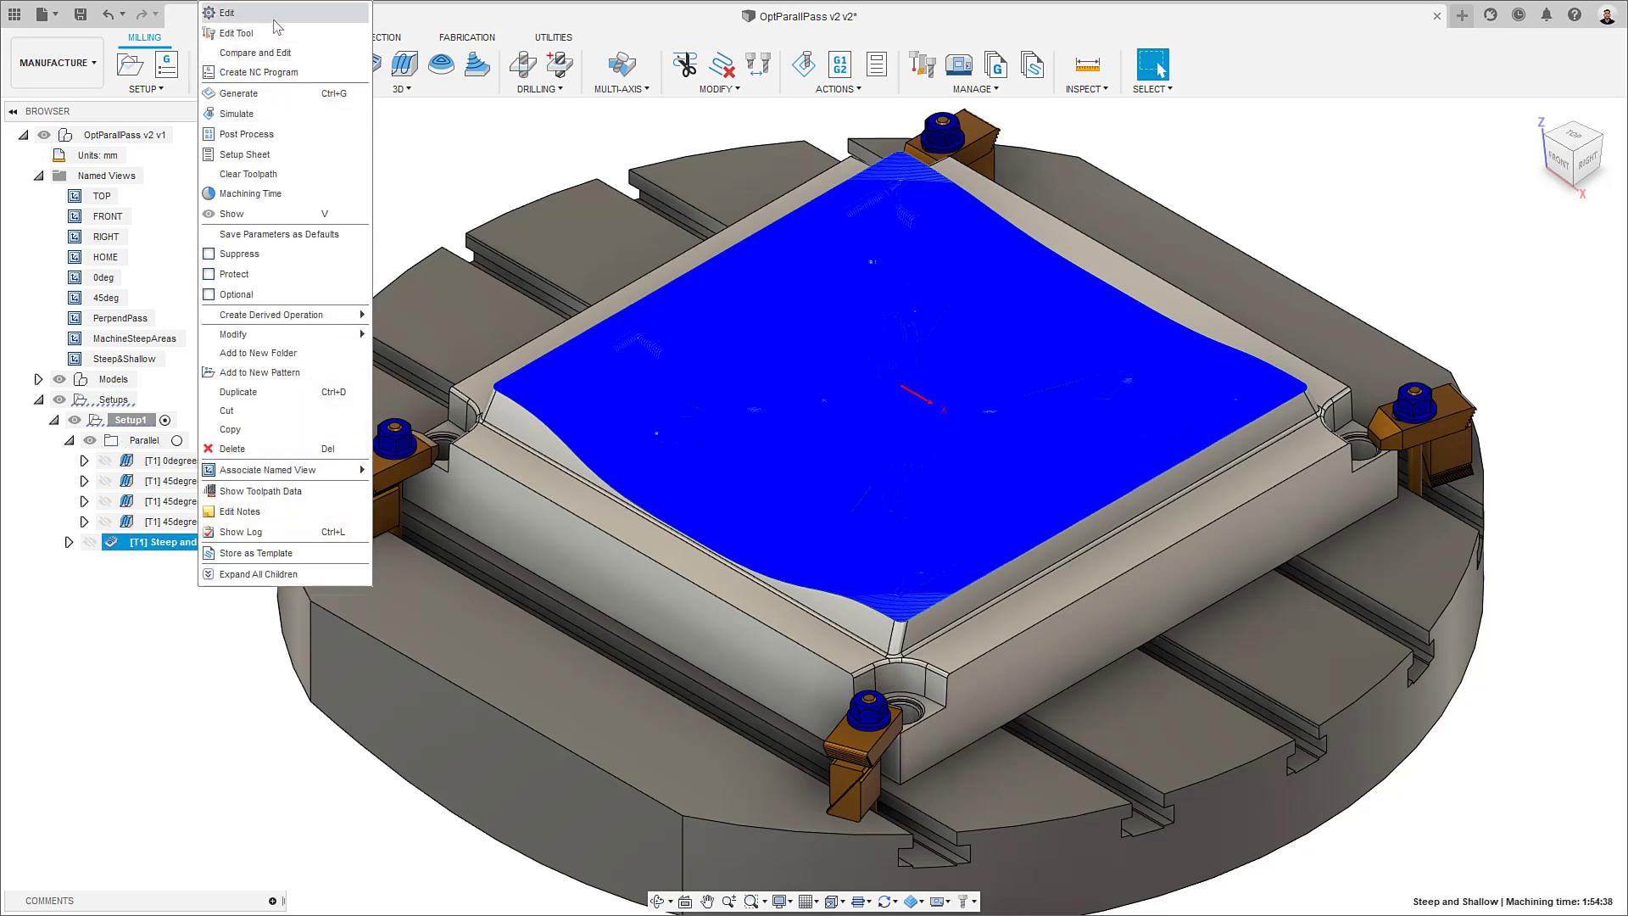
left_click(226, 12)
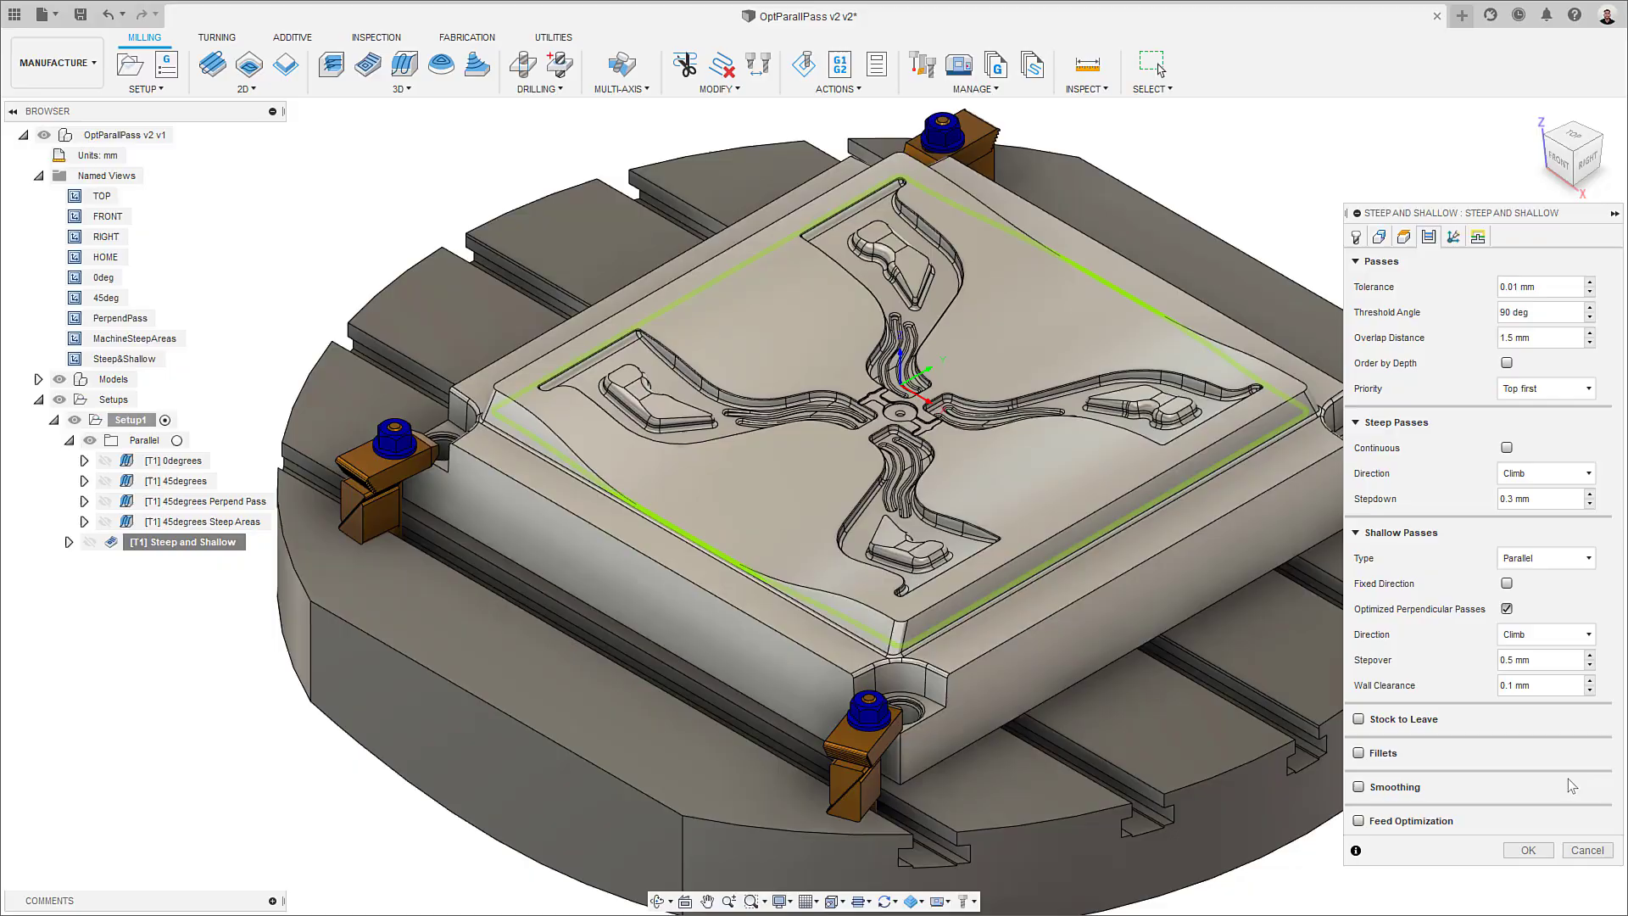
left_click(1526, 849)
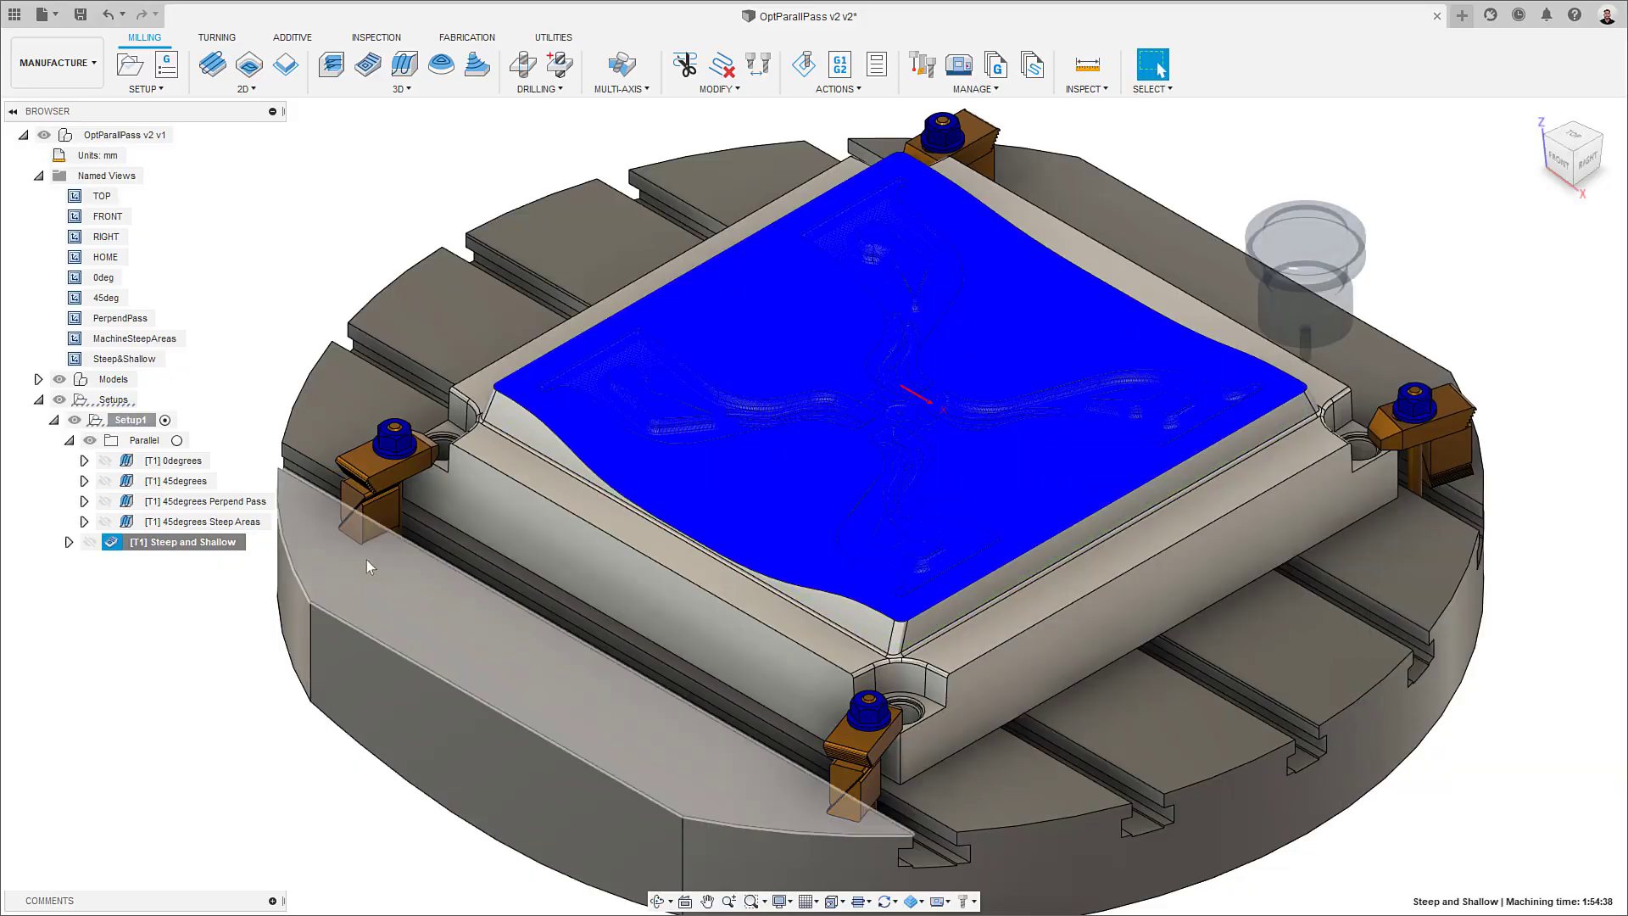